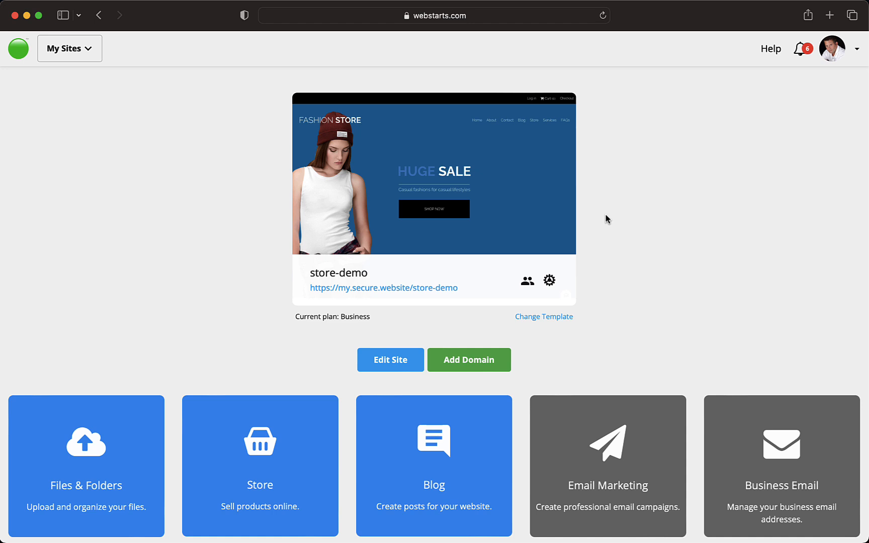
pyautogui.moveTo(434, 181)
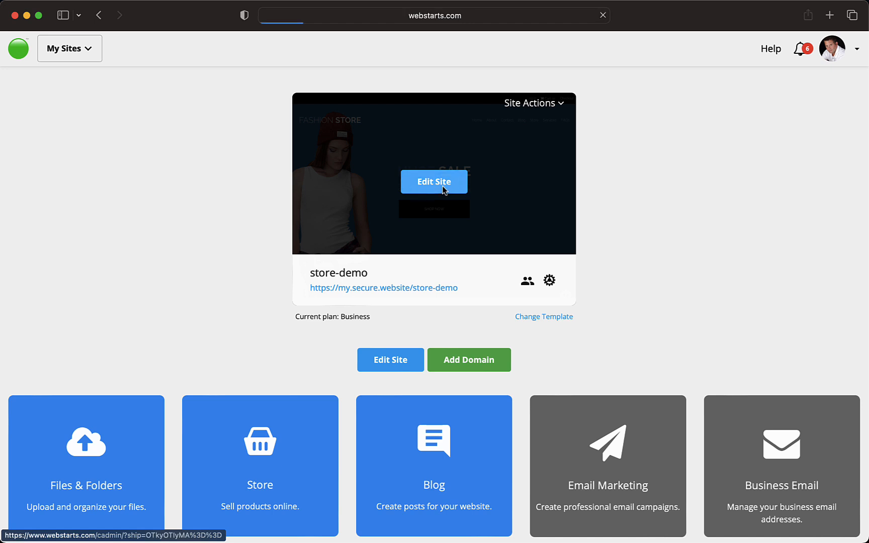
# - Open the store-demo site in the WebStarts editor from its dashboard thumbnail
pyautogui.click(433, 182)
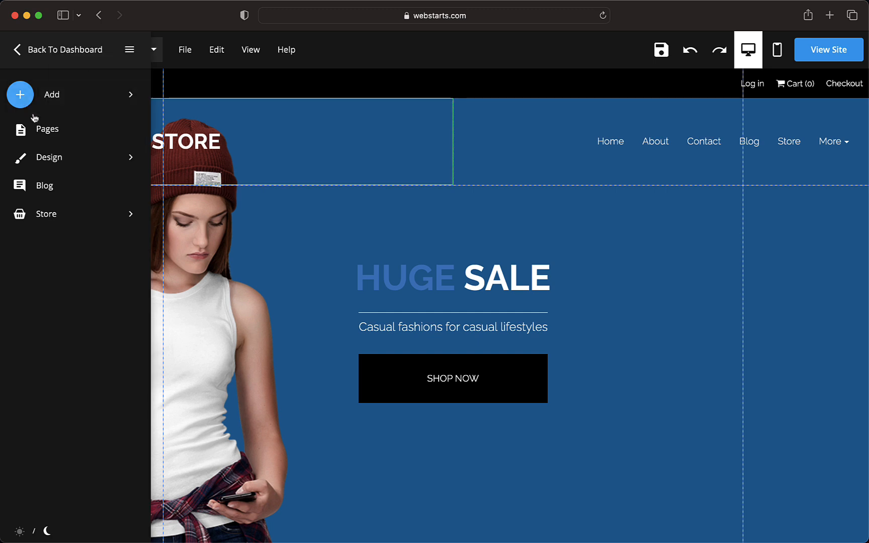
# - Select the About page under Pages and finish its SEO description ending 'Gucci, Louis Vuitton, and more.'
pyautogui.click(47, 129)
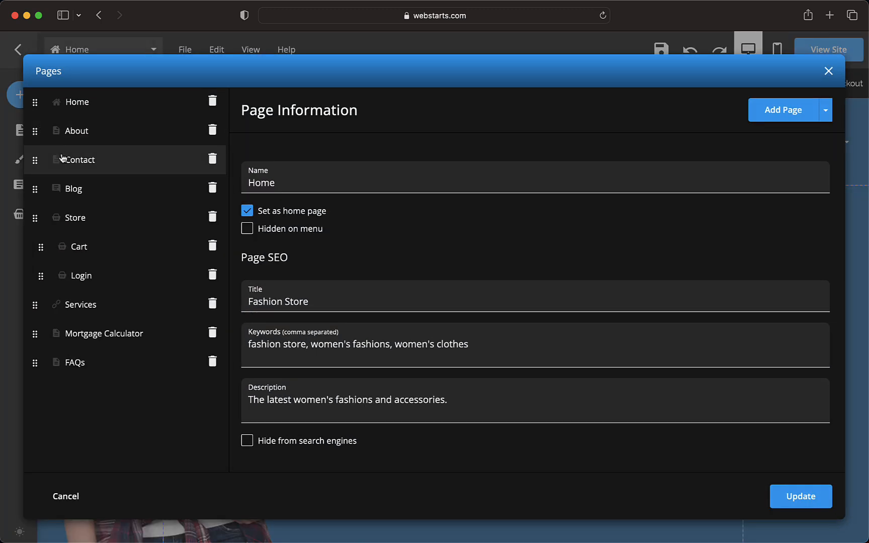
pyautogui.click(76, 131)
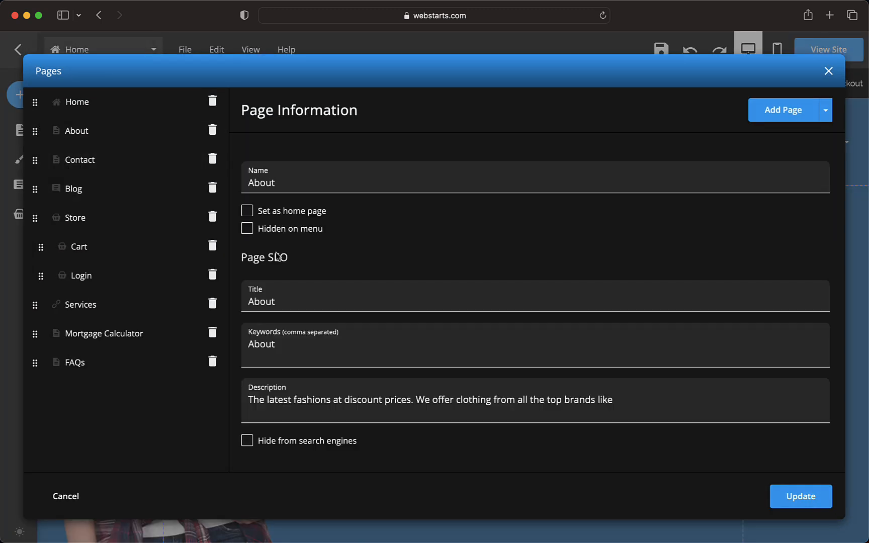
pyautogui.doubleClick(280, 257)
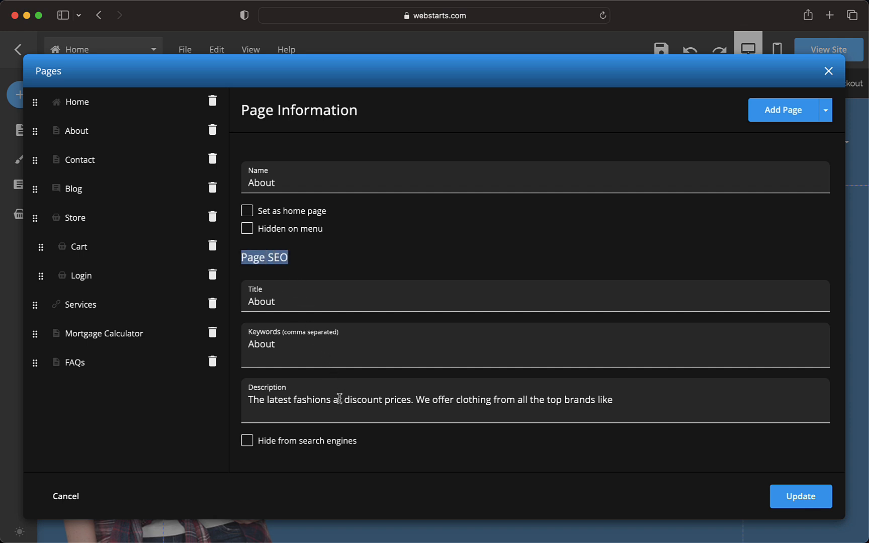
pyautogui.click(626, 396)
pyautogui.write(' Gucci, Louis Vuitton, and more.')
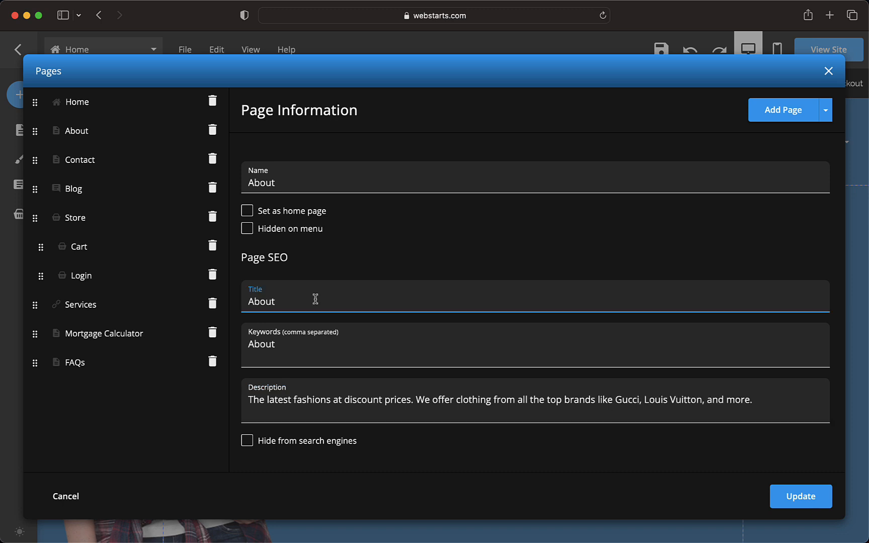
# - Enter 'our store… We are the leading supplier for the latest', update the About page, and preview the live site
pyautogui.write('our store -')
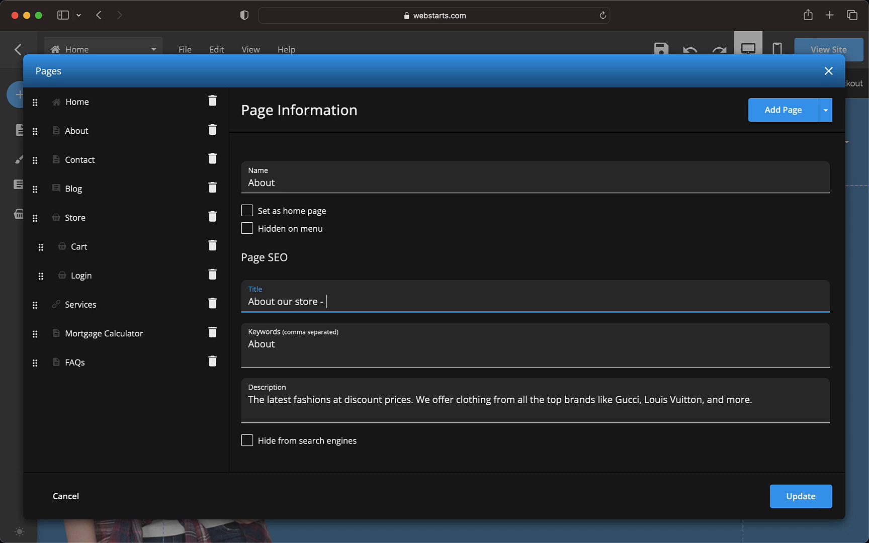
pyautogui.write('We a')
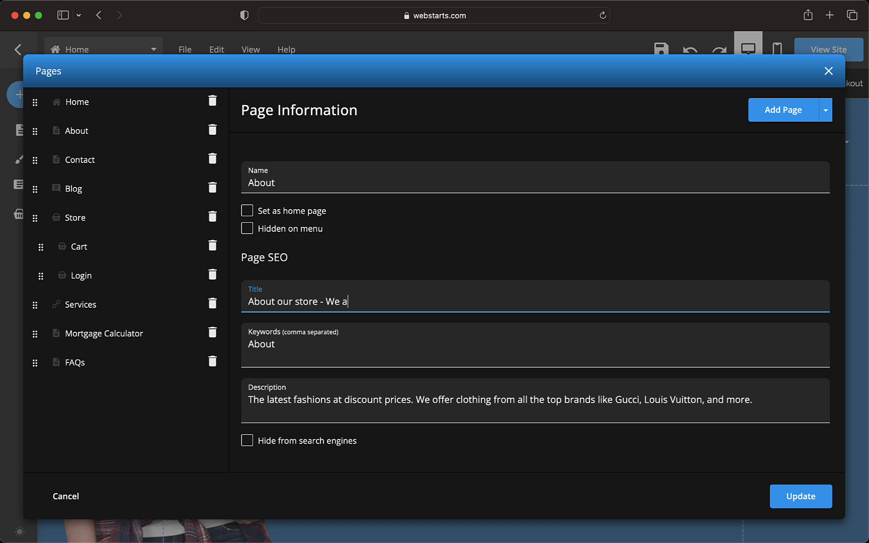
pyautogui.write('re the leading s')
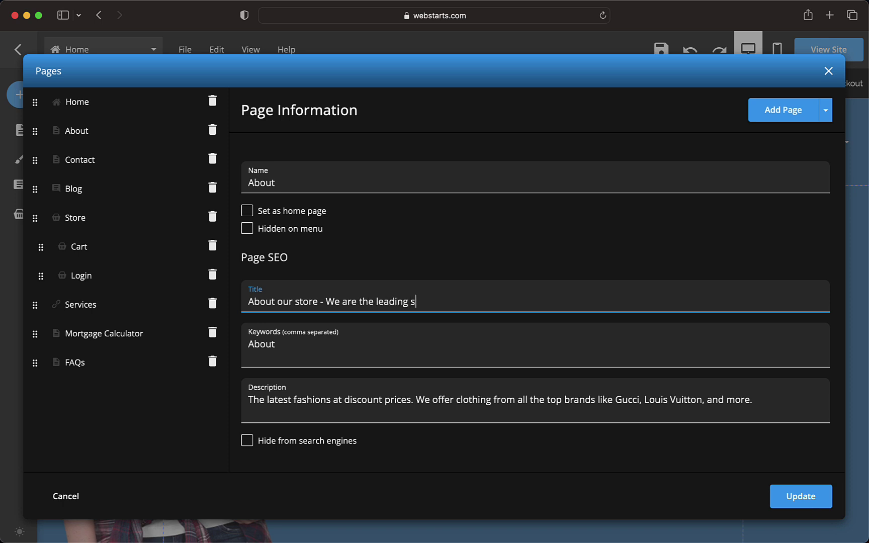
pyautogui.write('upplier for t')
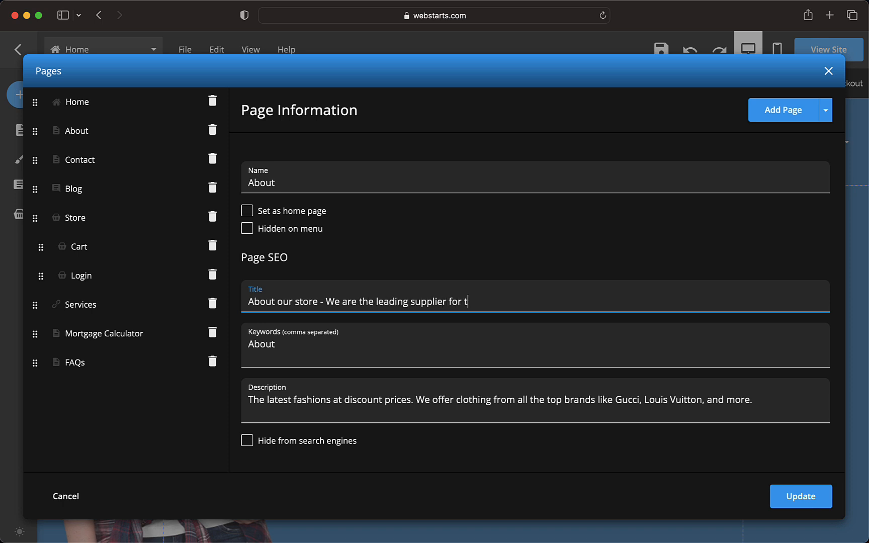
pyautogui.write('he latest')
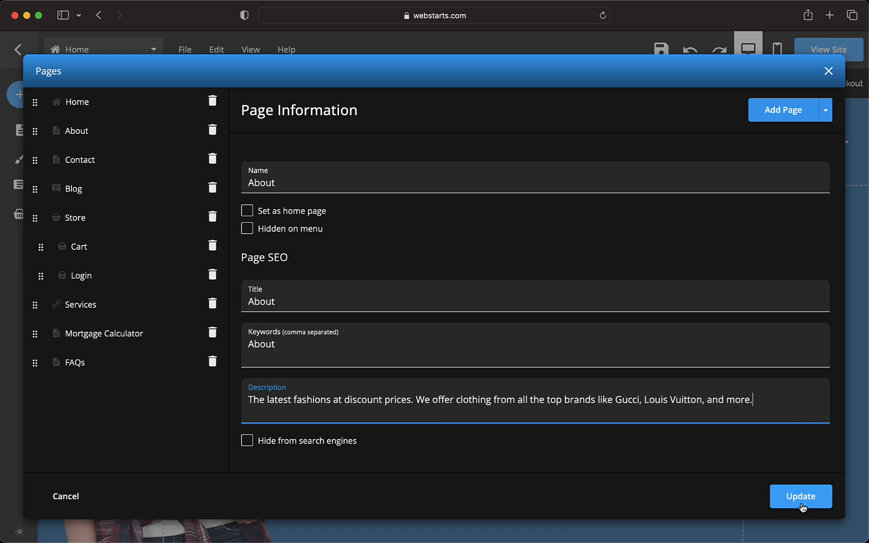
pyautogui.click(799, 496)
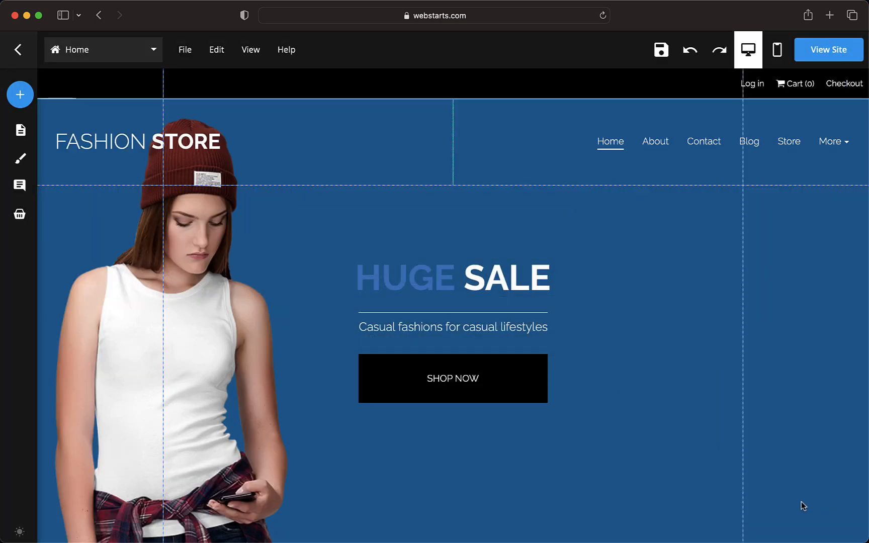
pyautogui.moveTo(701, 380)
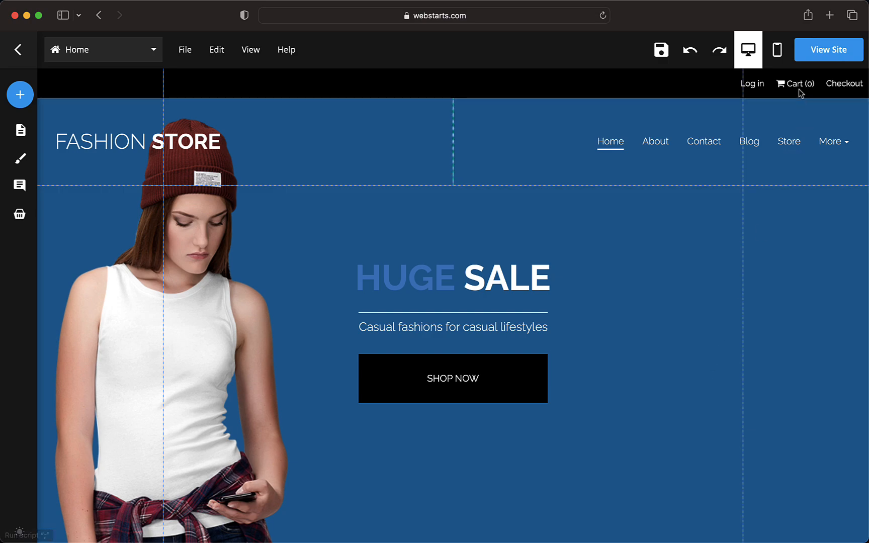
pyautogui.click(827, 49)
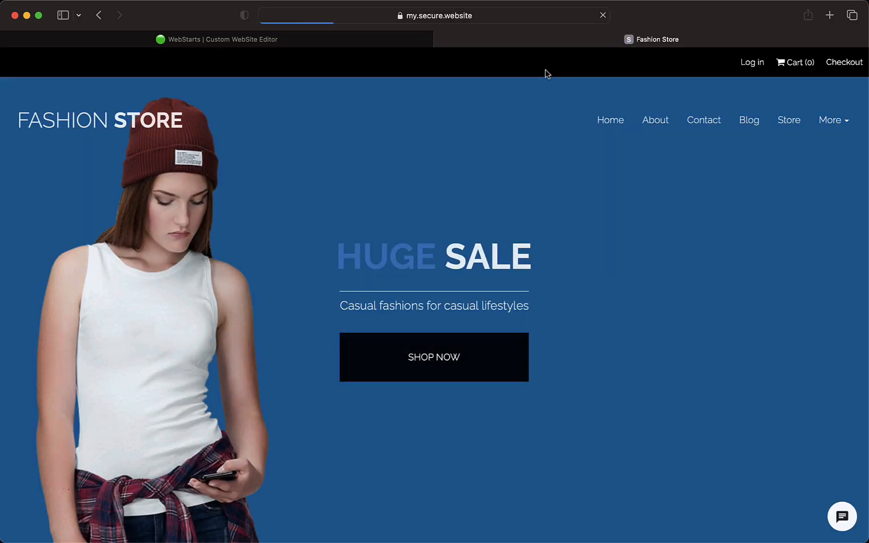